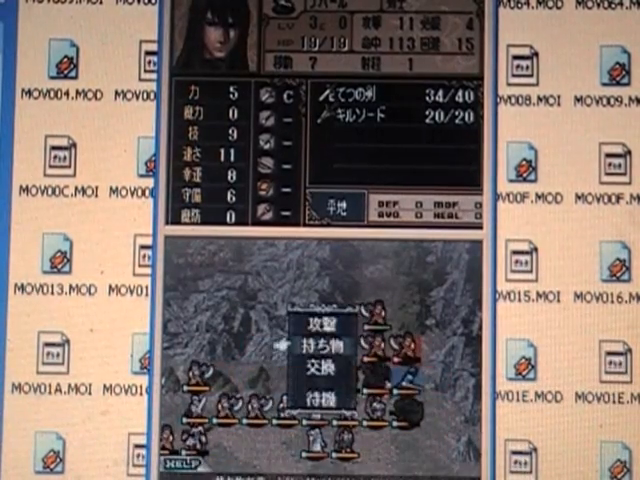
# Step: Choose the Trade (交換) command to show both units' inventories side by side
pyautogui.click(324, 368)
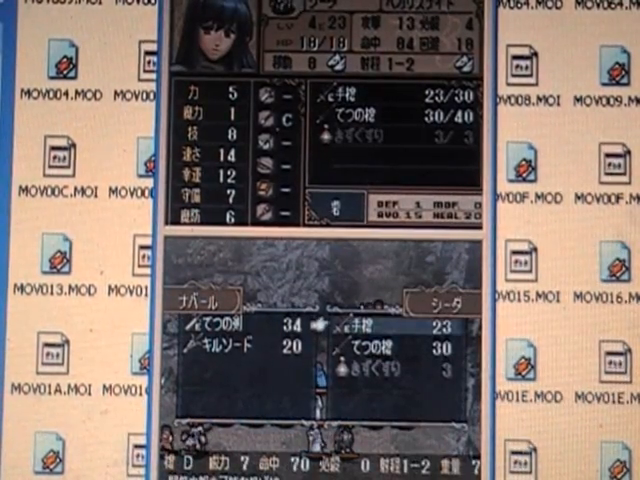